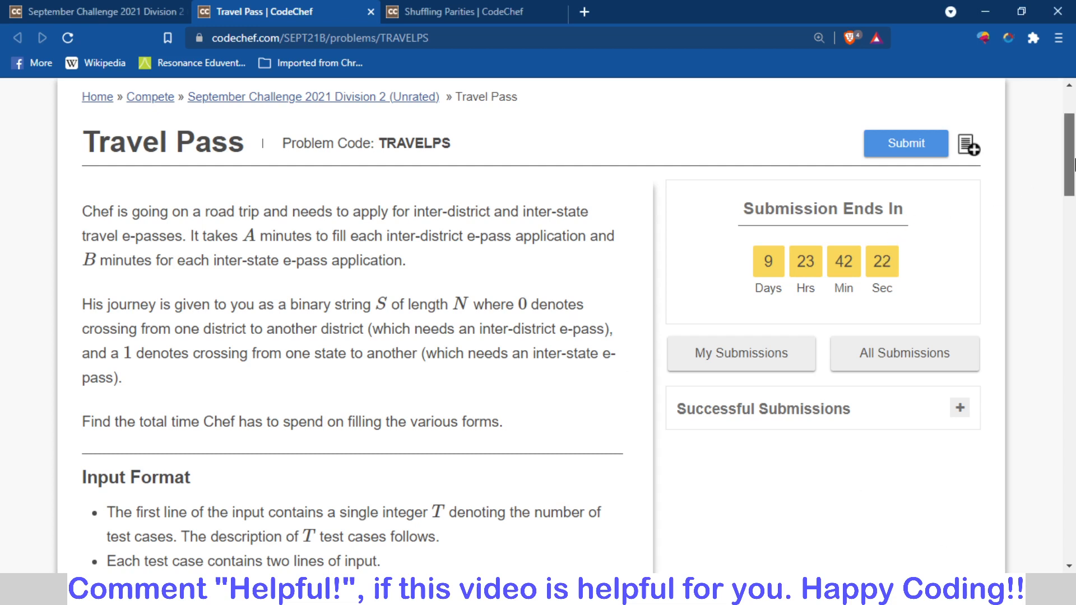
# - Read the Travel Pass statement, Input Format and Constraints down to Sample Input 1 and Output 1
pyautogui.scroll(-3)
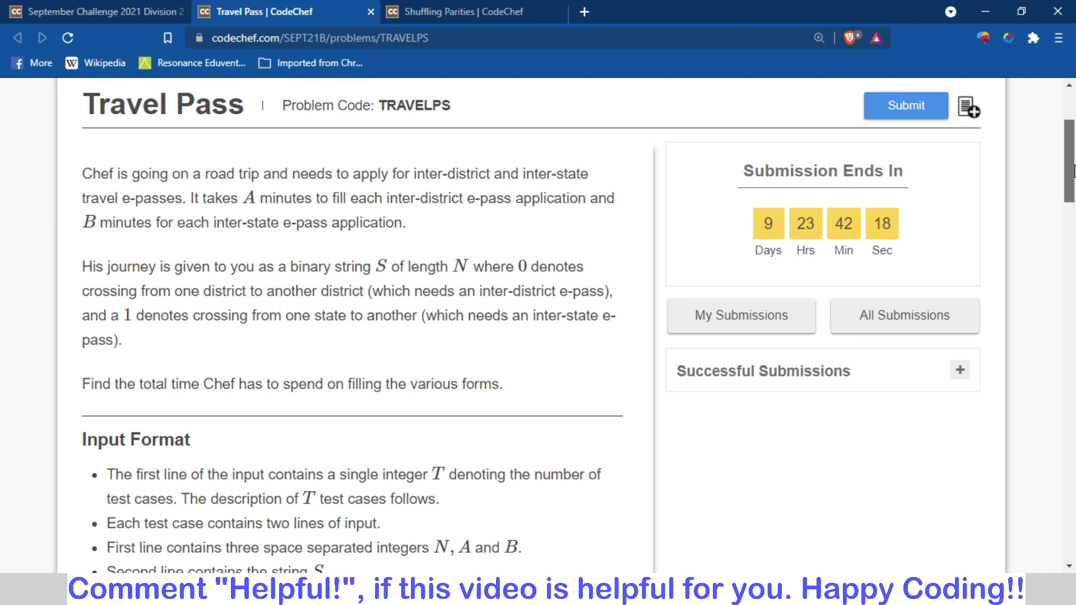
pyautogui.scroll(3)
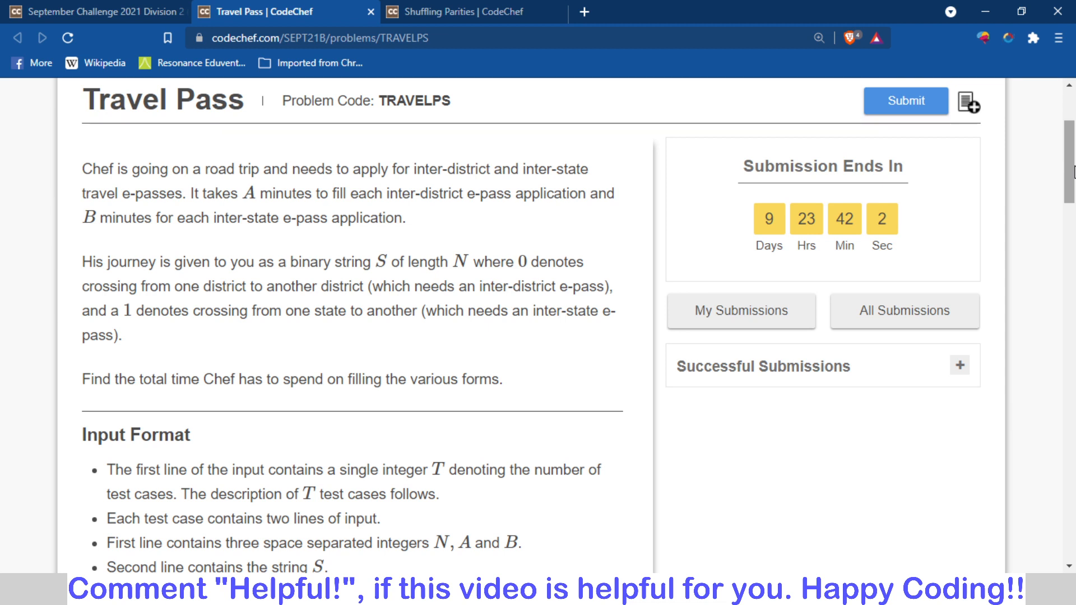
pyautogui.doubleClick(425, 193)
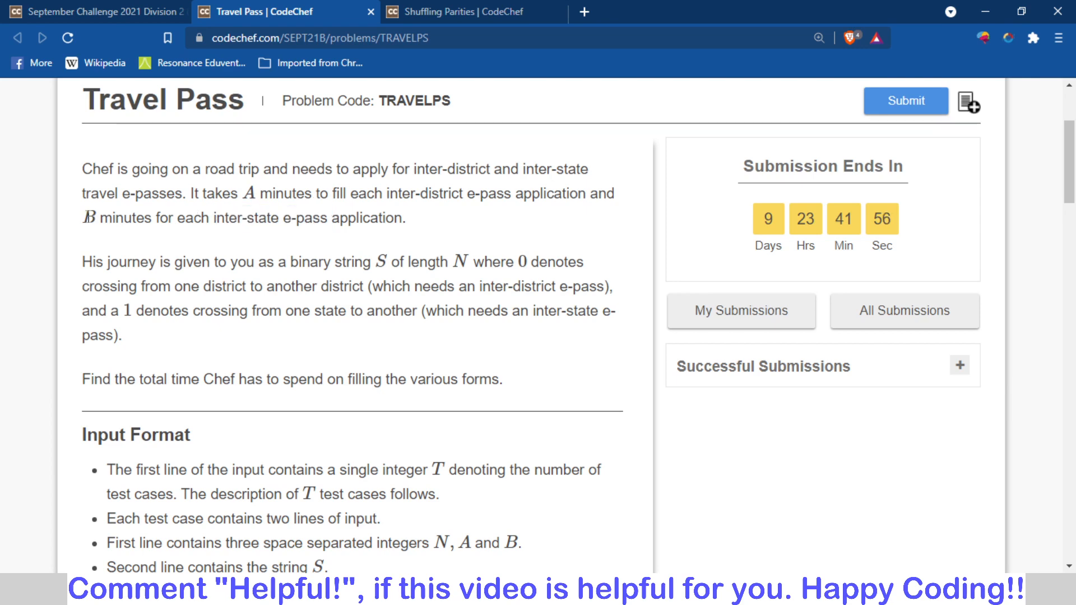
pyautogui.moveTo(1035, 234)
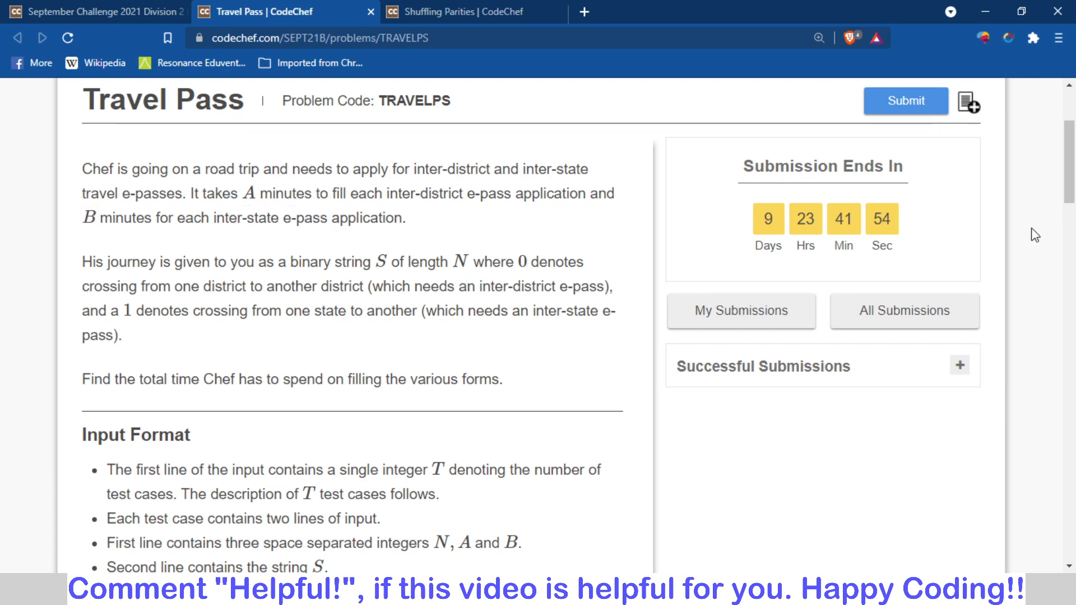
pyautogui.scroll(-3)
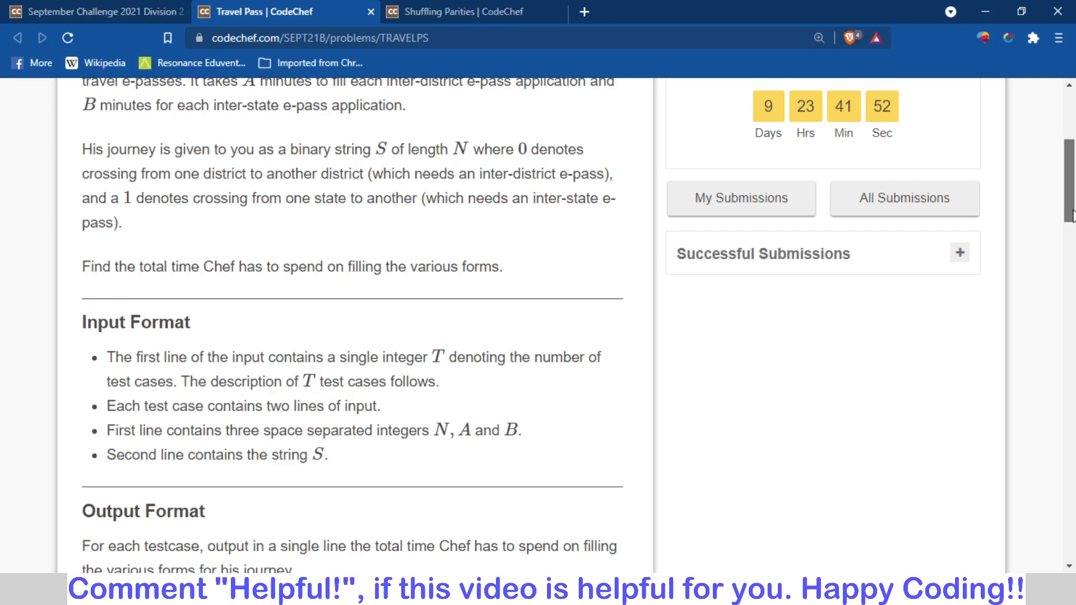
pyautogui.scroll(-3)
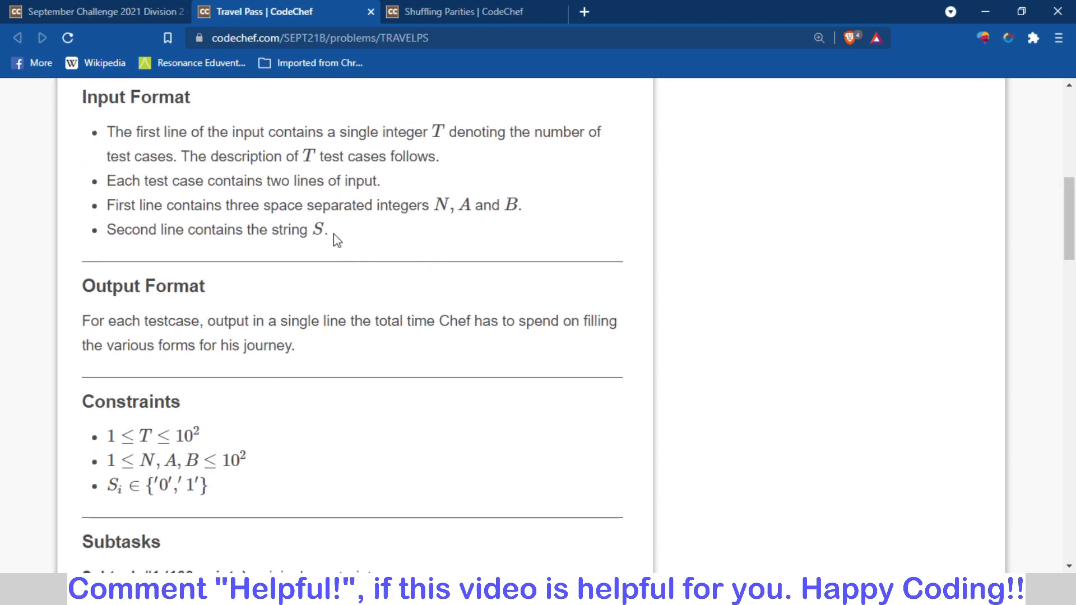
pyautogui.scroll(-3)
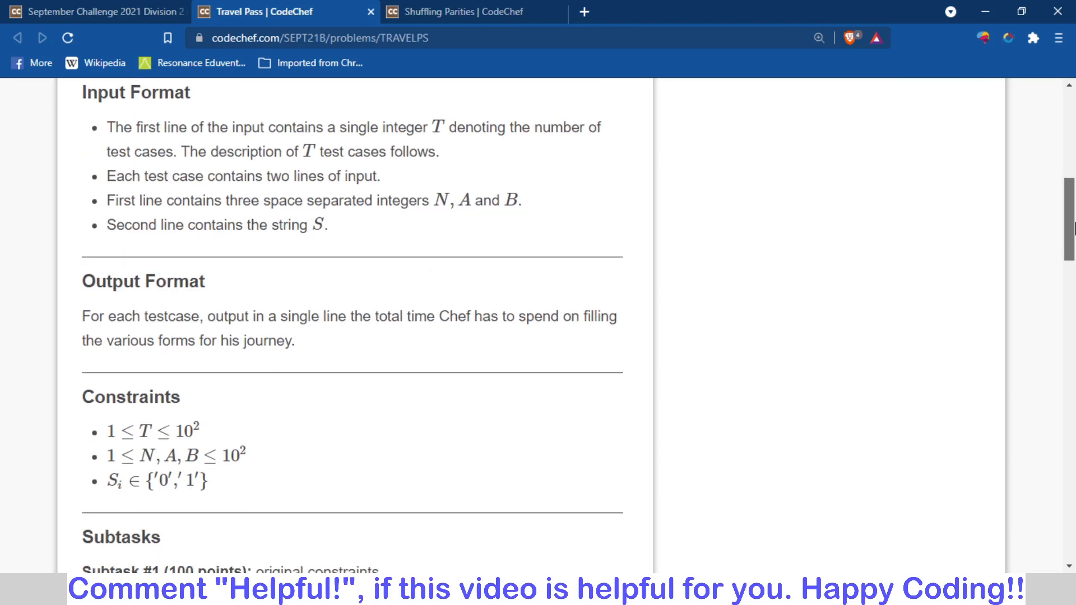
pyautogui.scroll(-3)
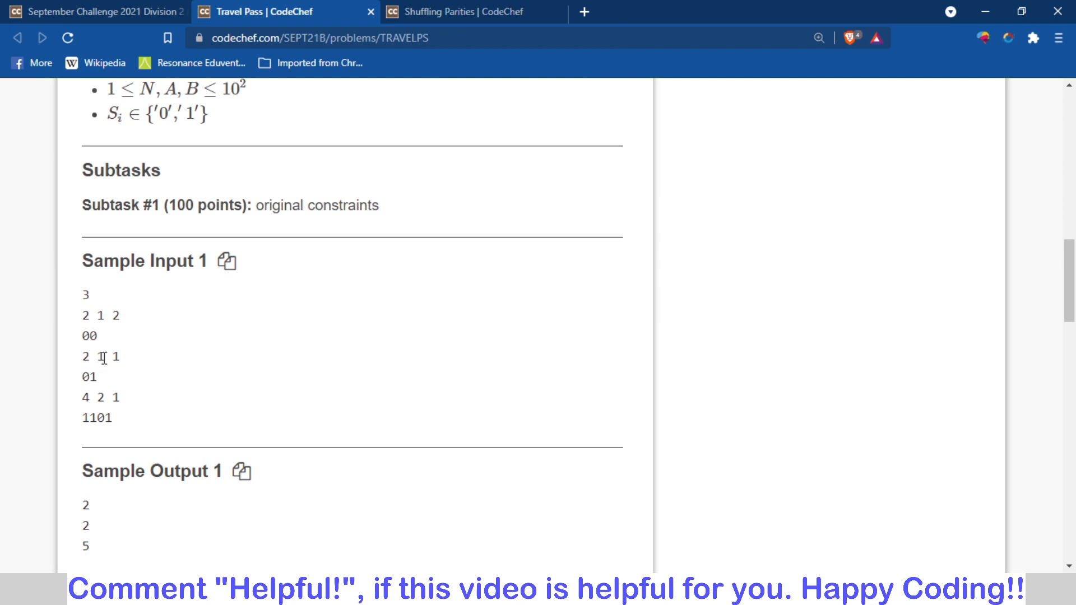
pyautogui.moveTo(102, 383)
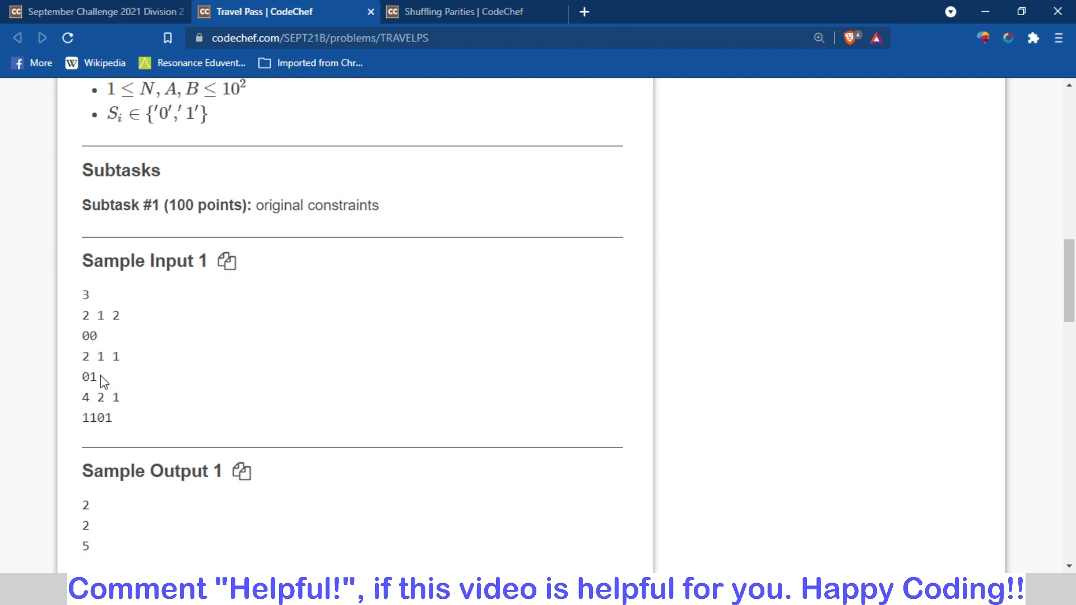
pyautogui.moveTo(108, 382)
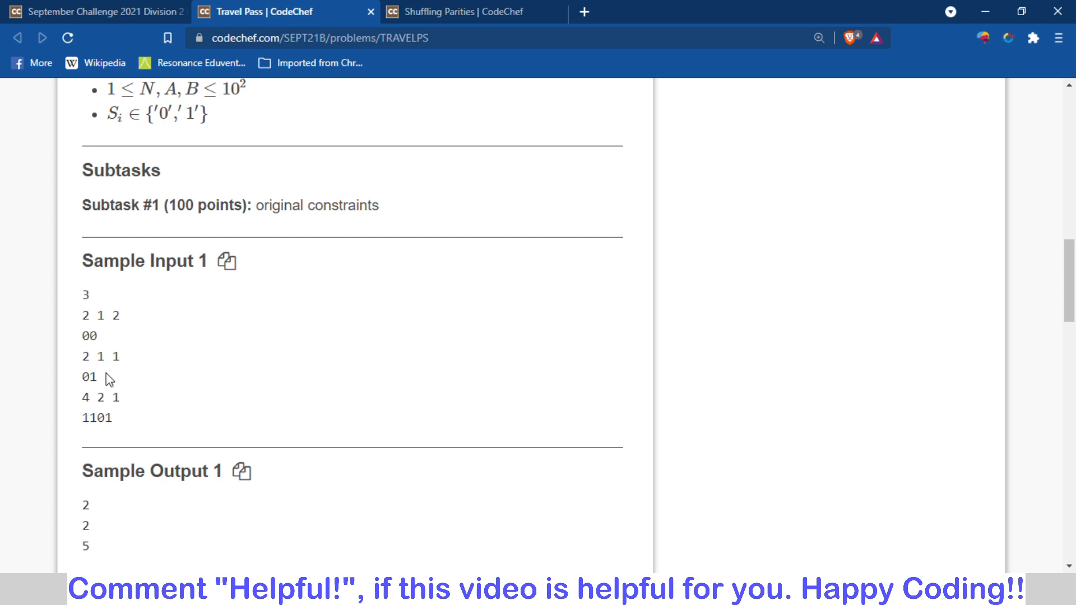
pyautogui.doubleClick(85, 377)
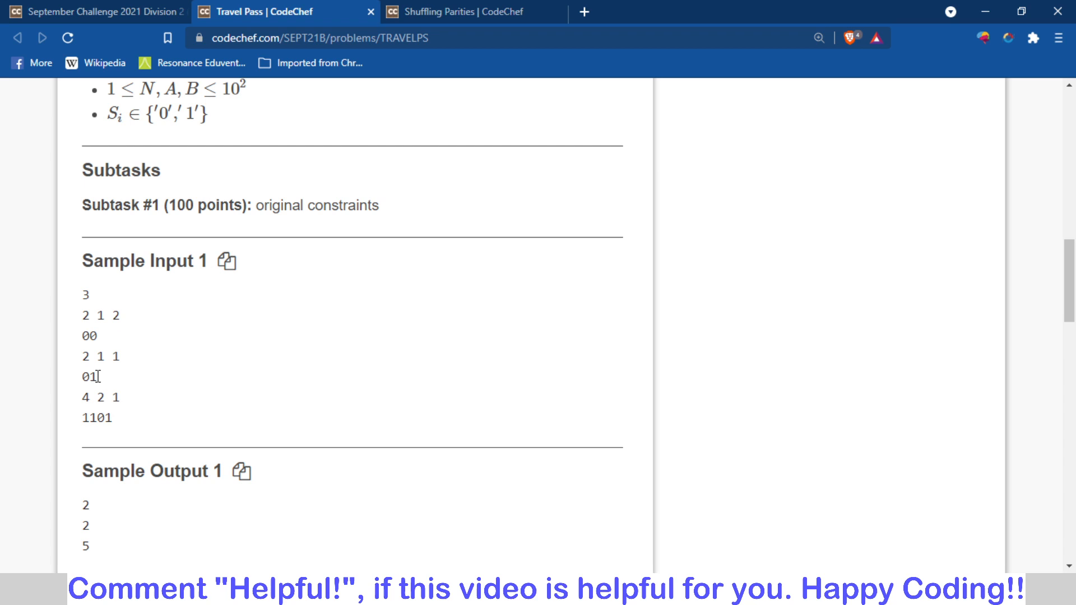
pyautogui.moveTo(118, 380)
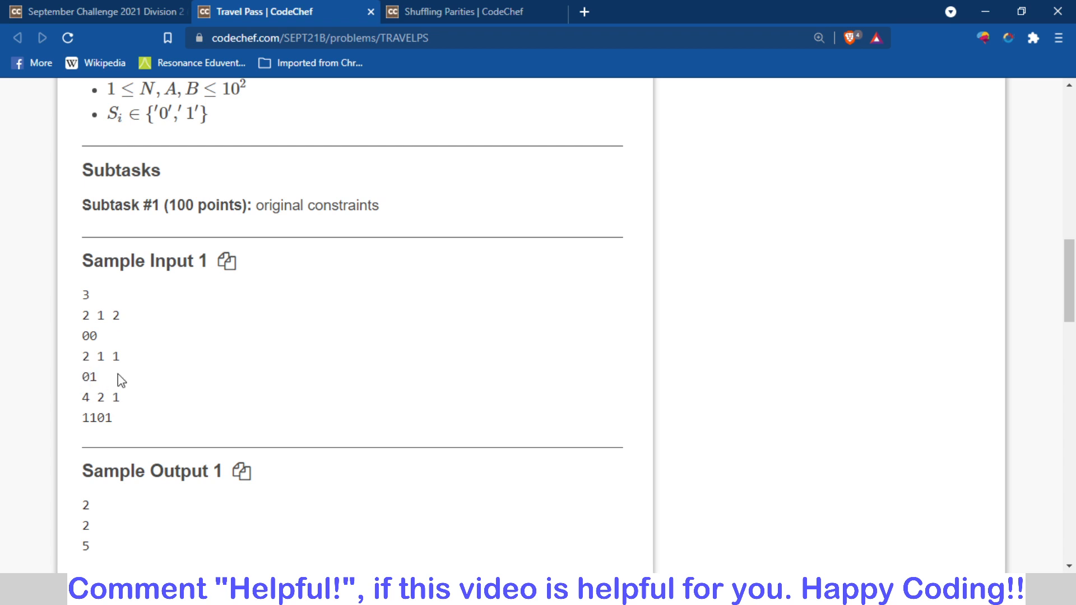
pyautogui.moveTo(95, 389)
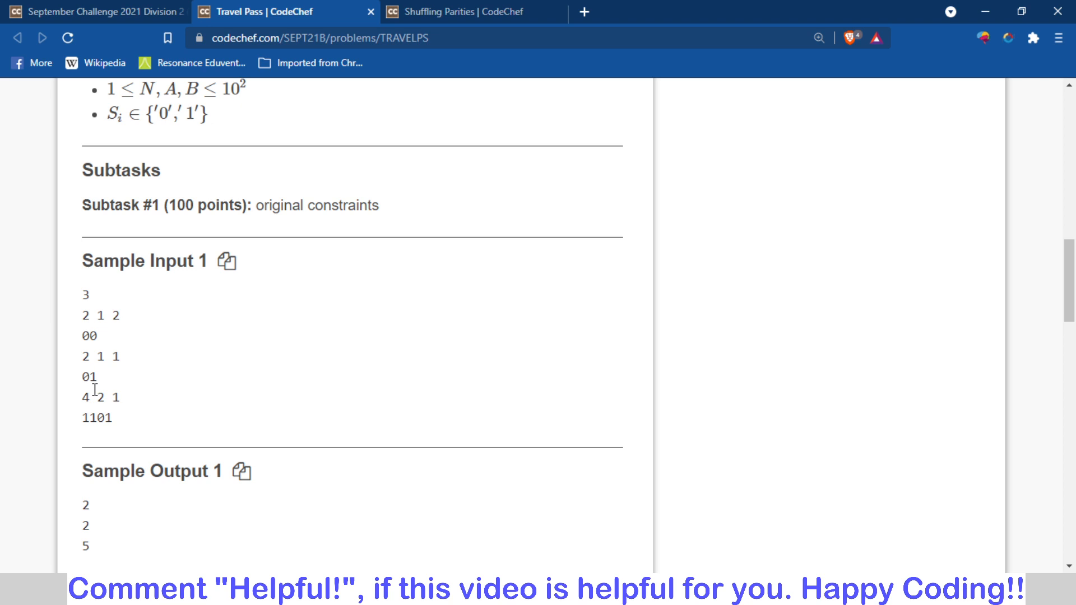
pyautogui.moveTo(101, 342)
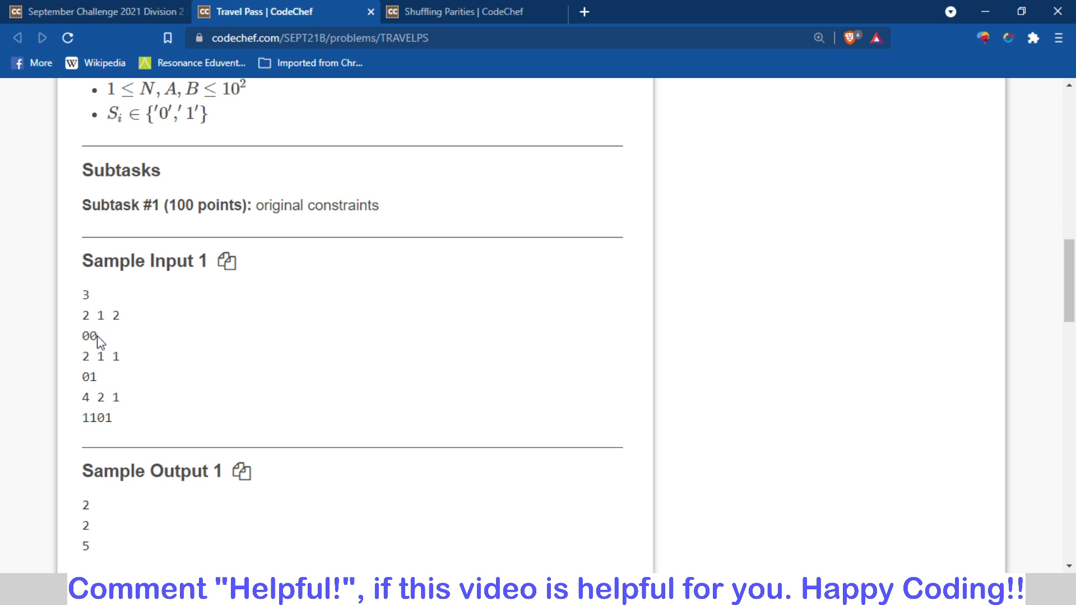
pyautogui.doubleClick(89, 376)
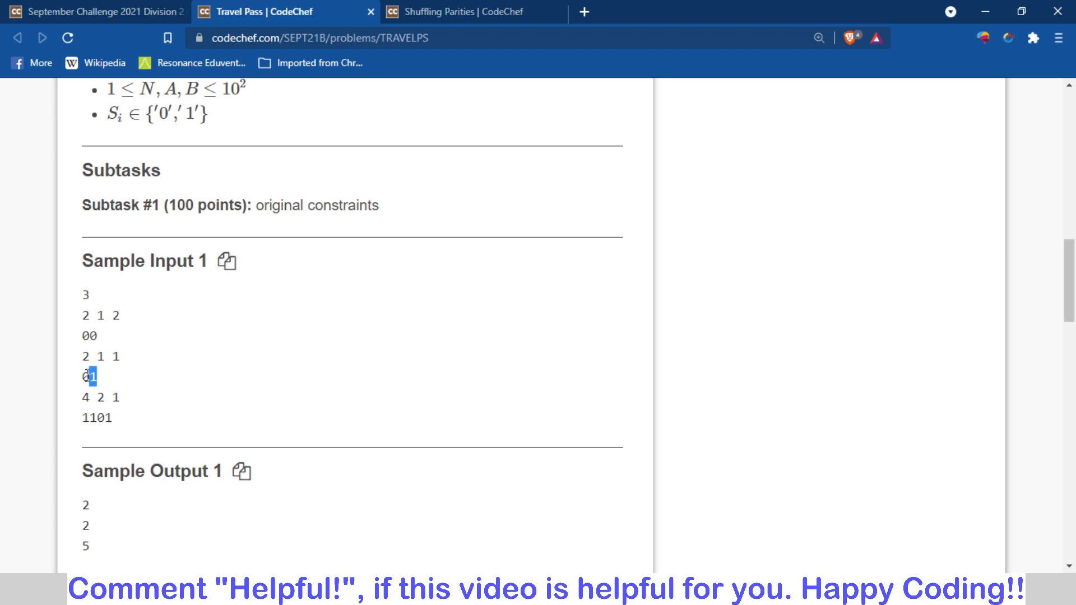
pyautogui.doubleClick(96, 417)
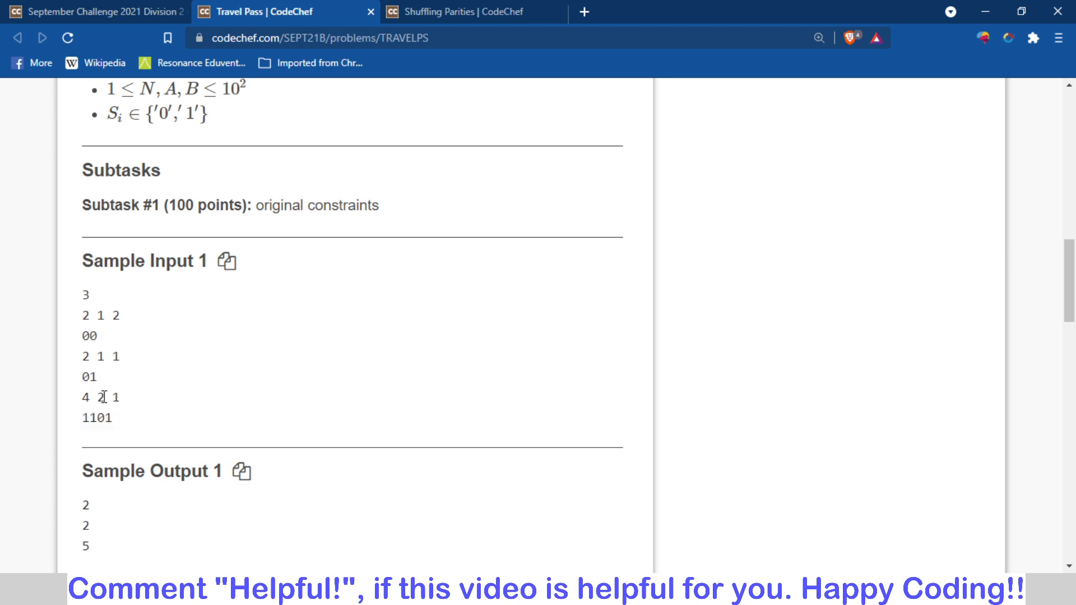
pyautogui.moveTo(195, 398)
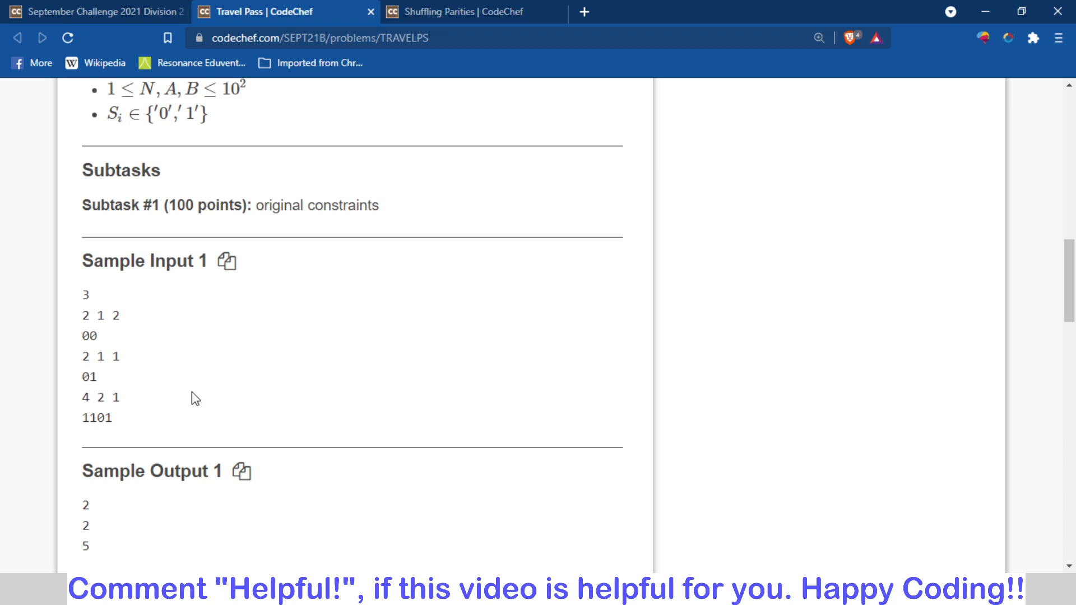
pyautogui.moveTo(119, 397)
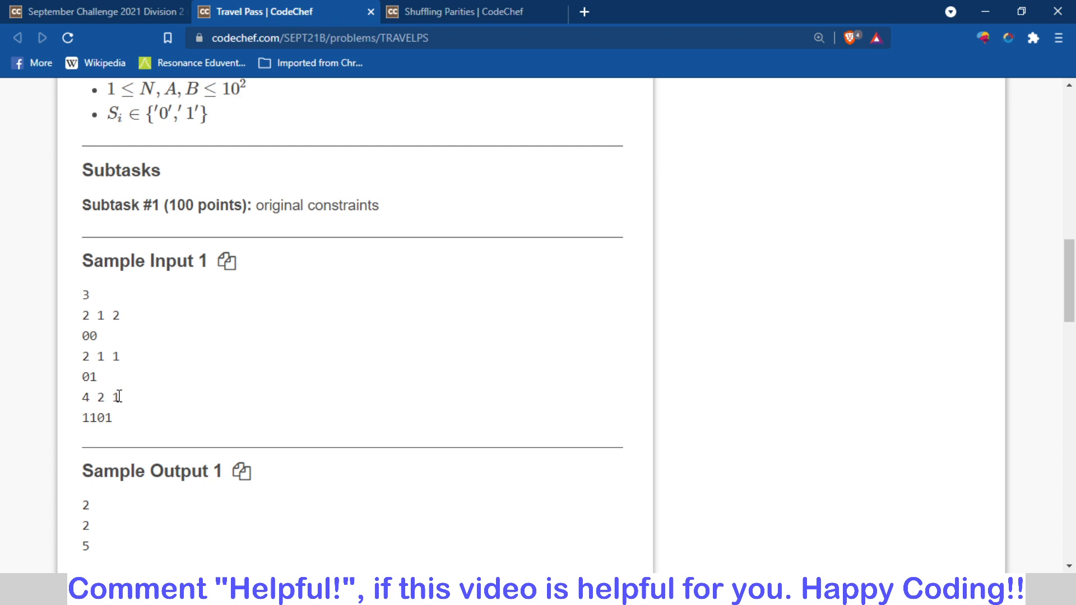
pyautogui.moveTo(48, 382)
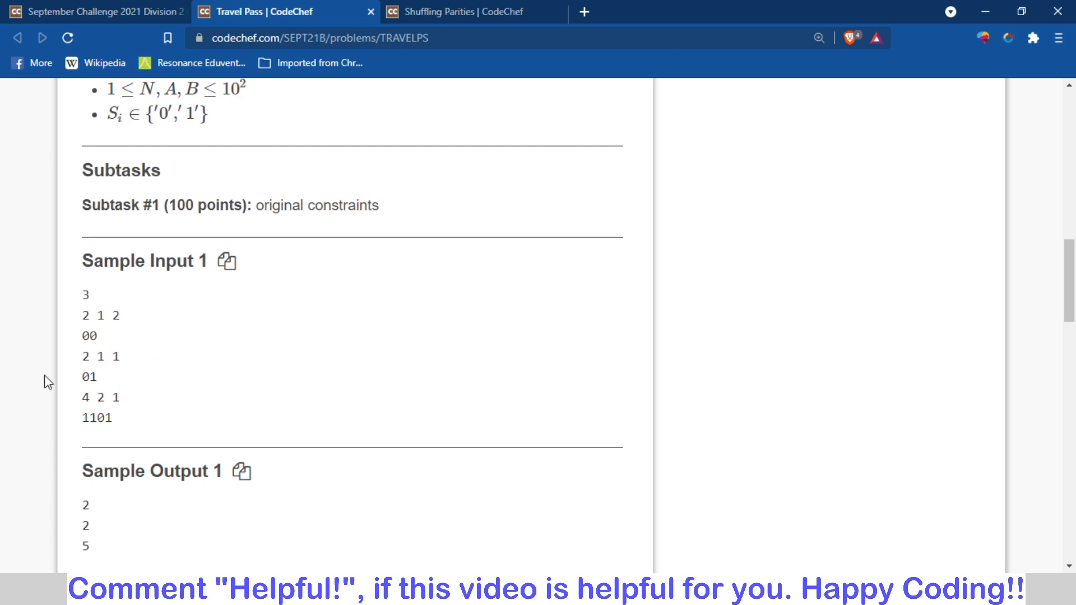
# - Scroll up to the Travel Pass title and its submission options at the page top
pyautogui.scroll(-3)
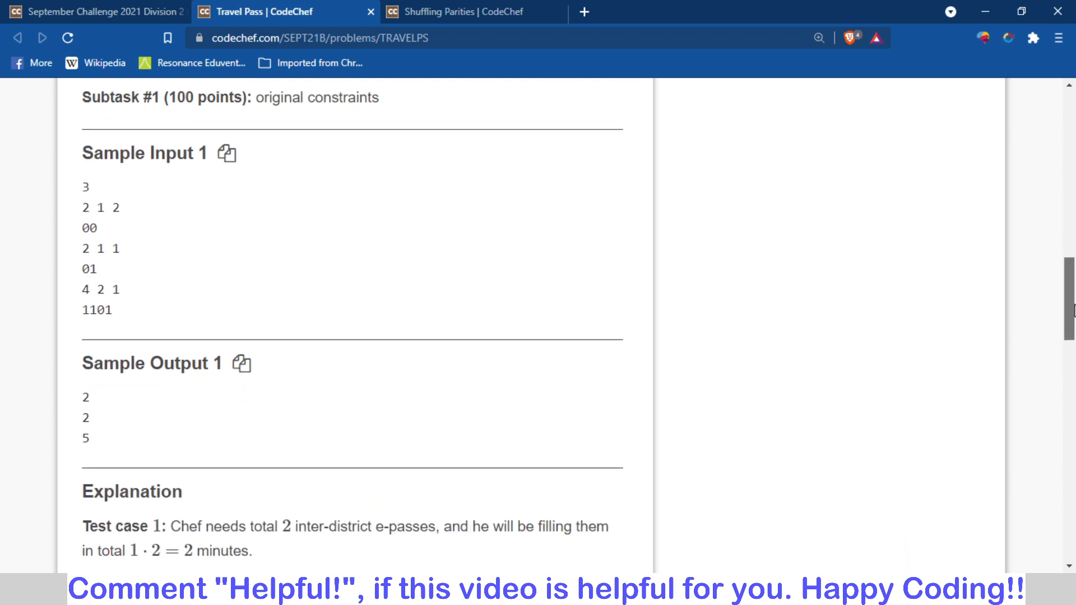
pyautogui.scroll(3)
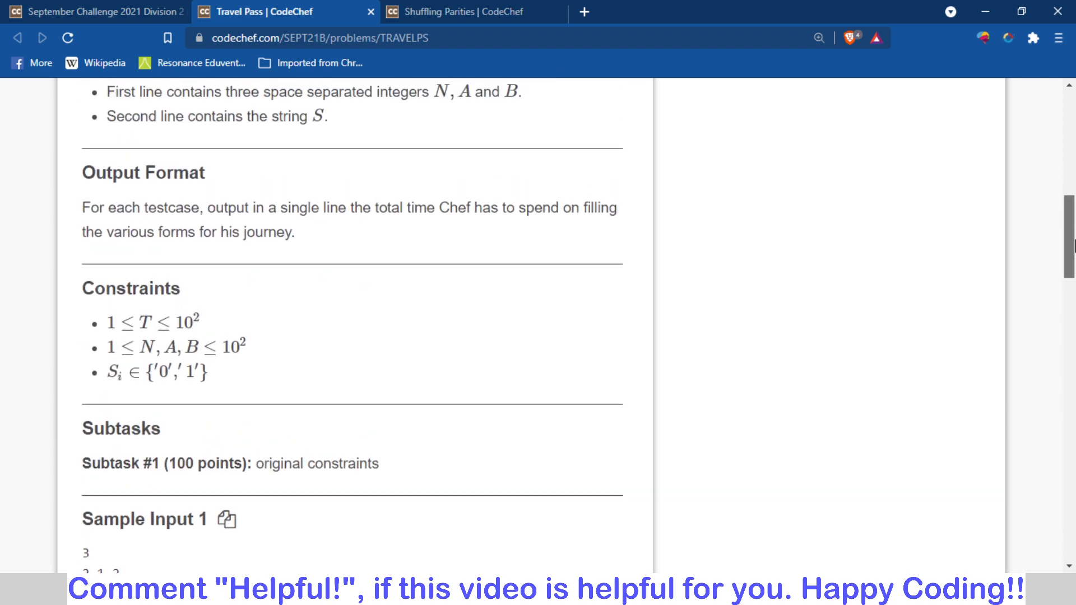
pyautogui.scroll(3)
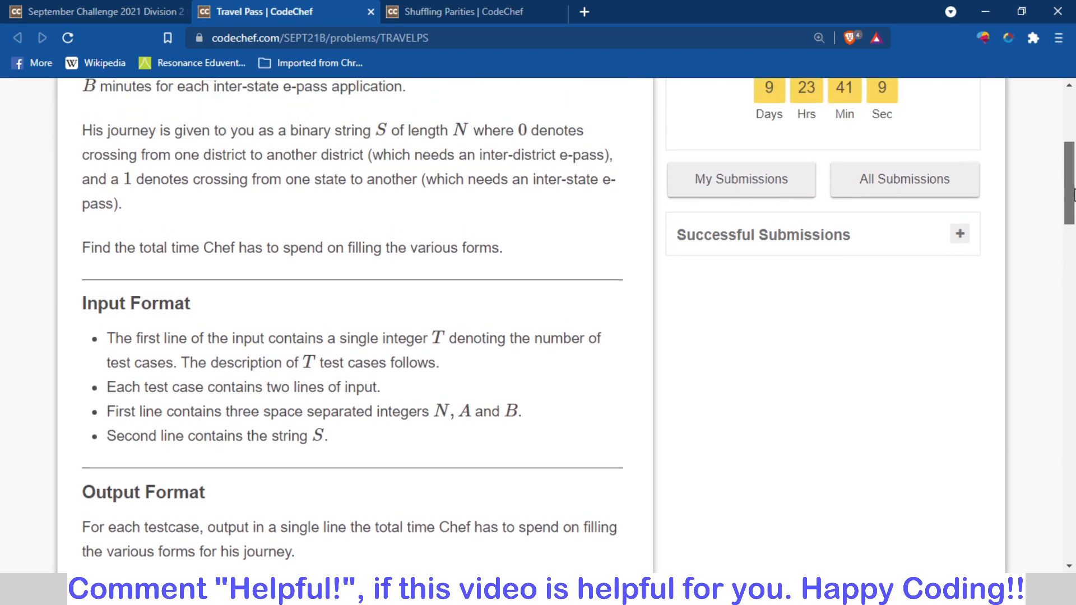
pyautogui.scroll(3)
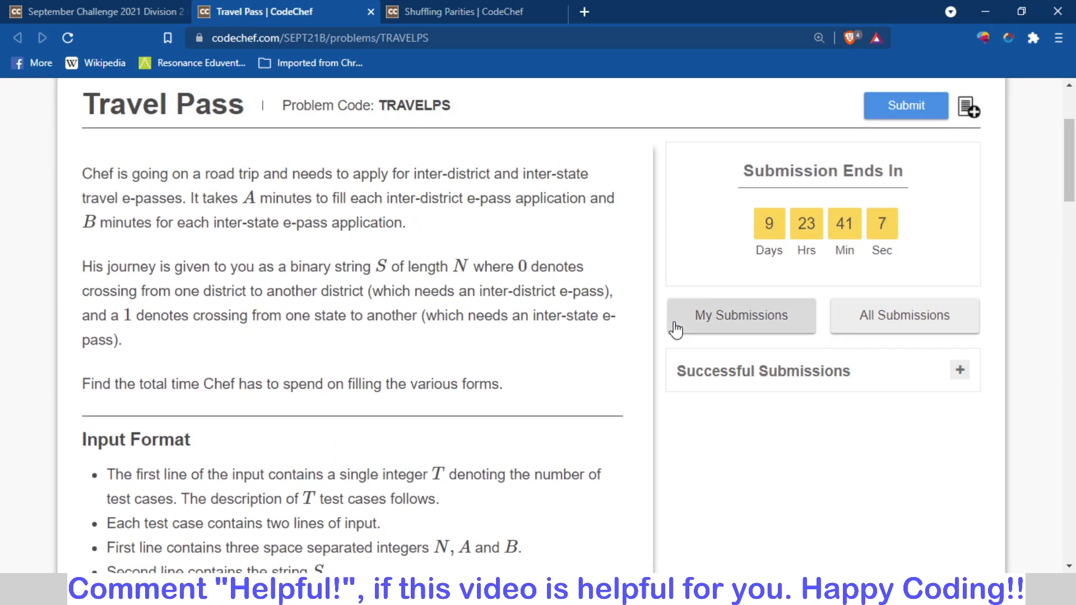
pyautogui.moveTo(538, 549)
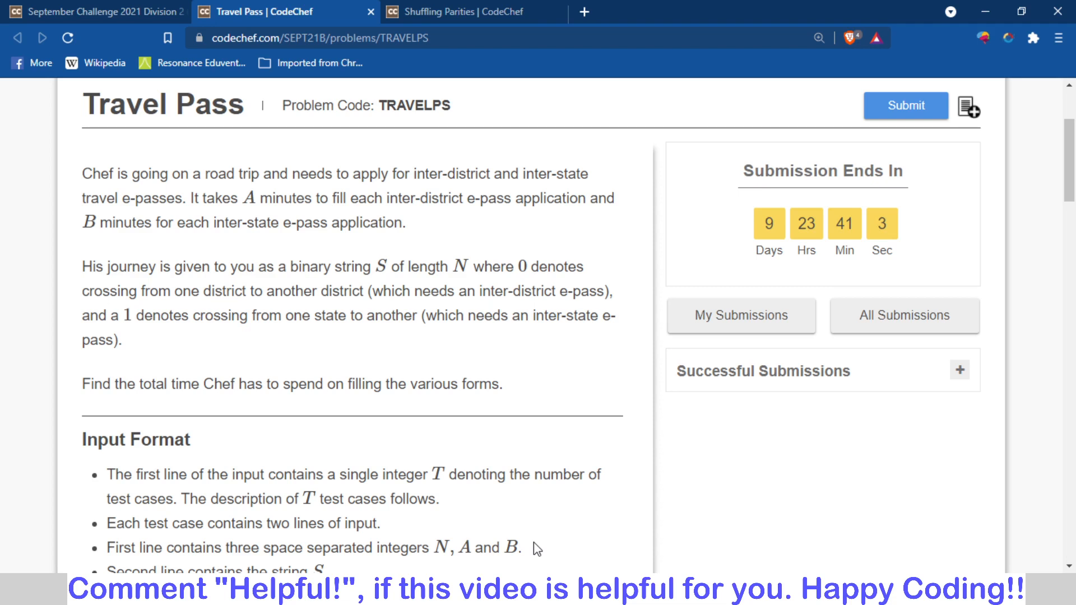
pyautogui.moveTo(796, 517)
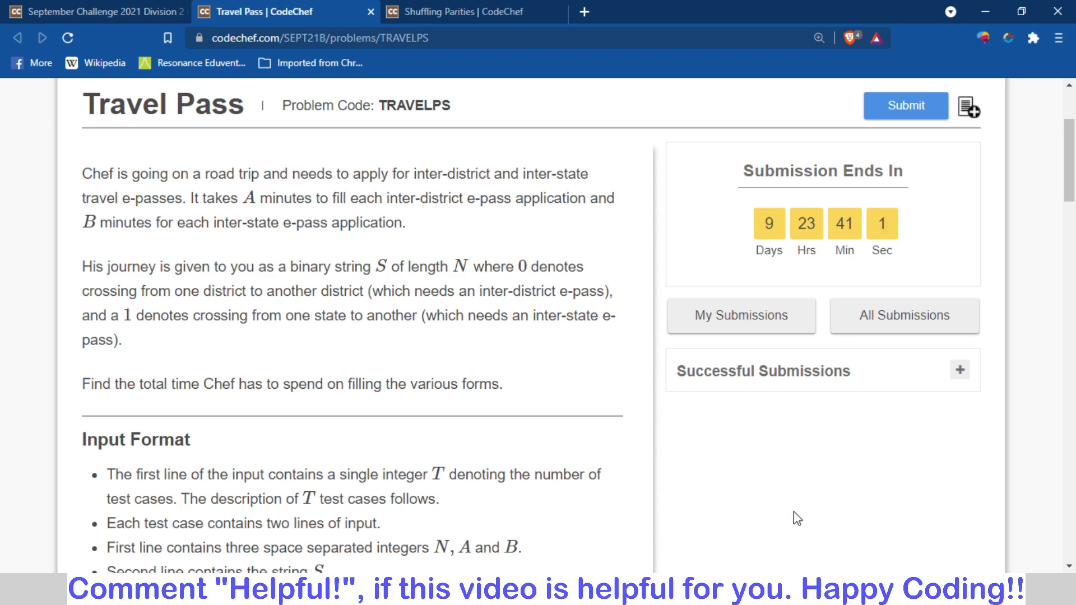
pyautogui.moveTo(568, 525)
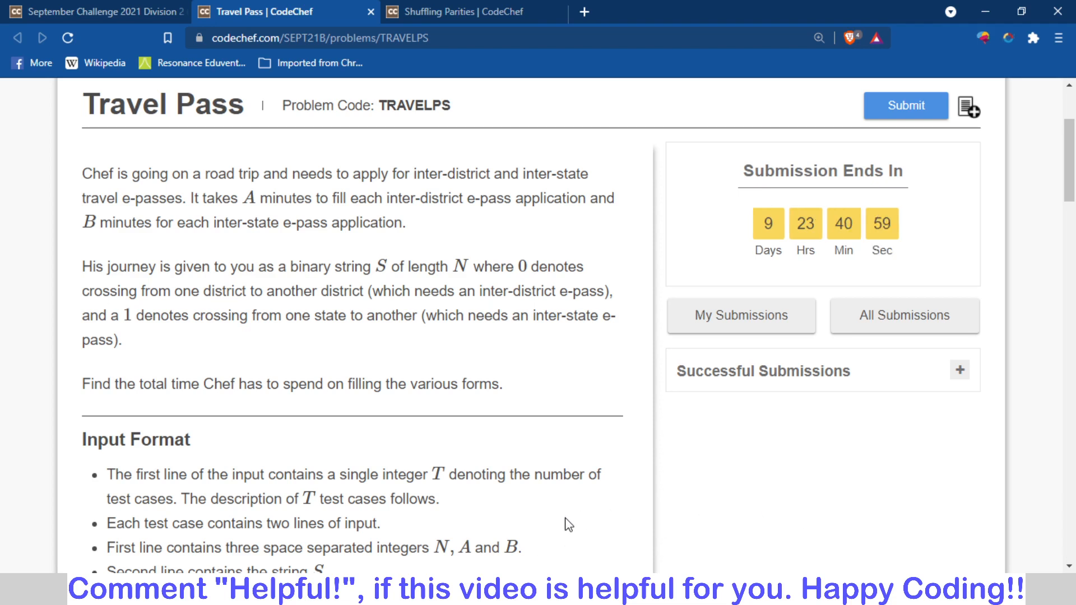